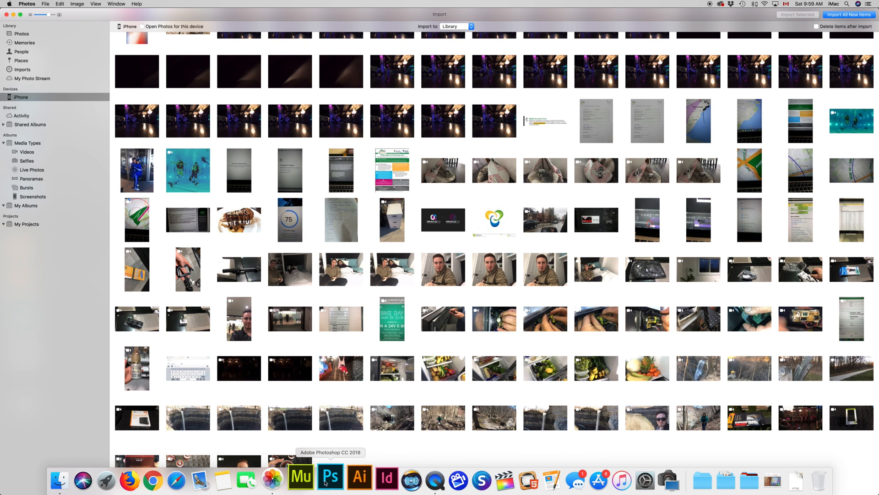
mouse_move(283, 480)
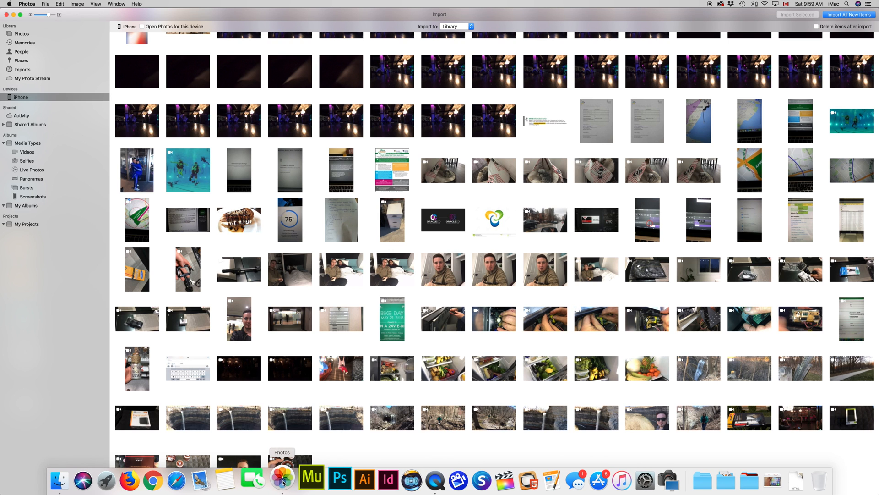
Launch Photos, then switch 'Delete items after import' on and back off
scroll(down, 3)
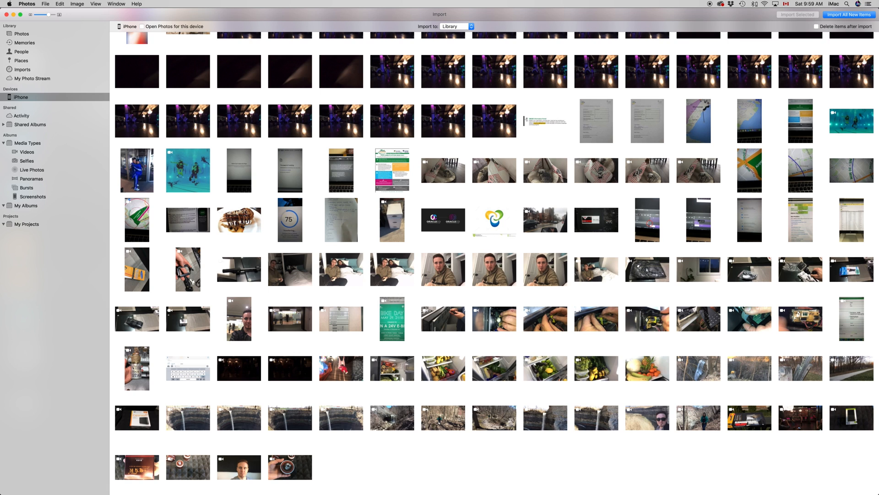
text(ph)
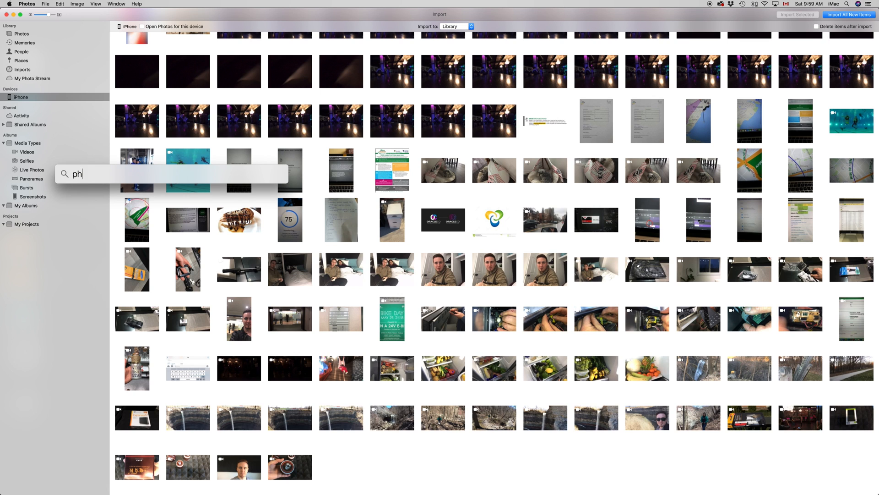
text(otos)
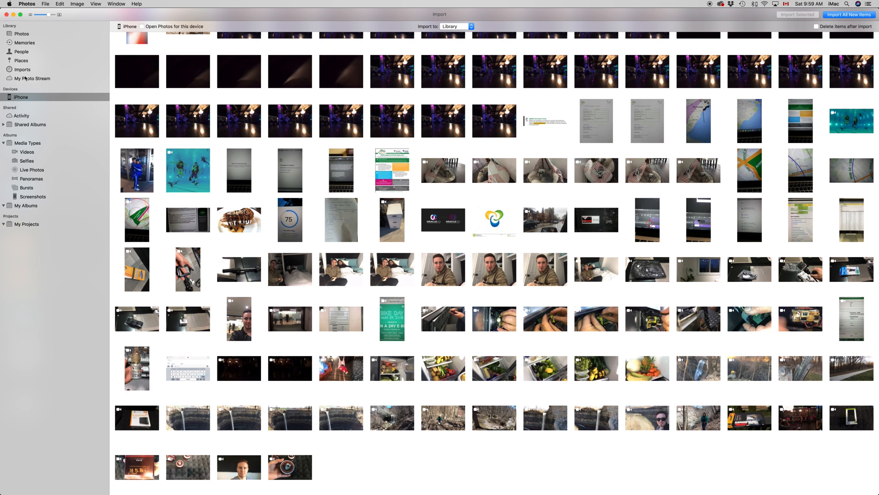
mouse_move(17, 115)
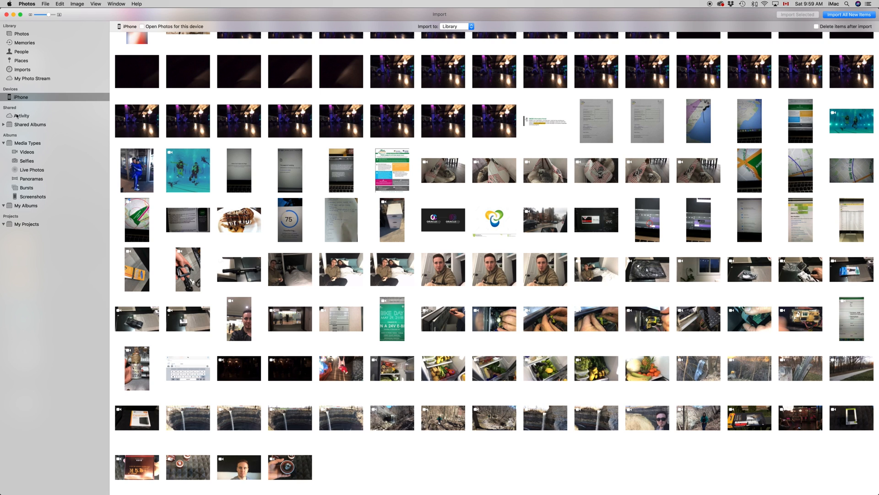
mouse_move(36, 115)
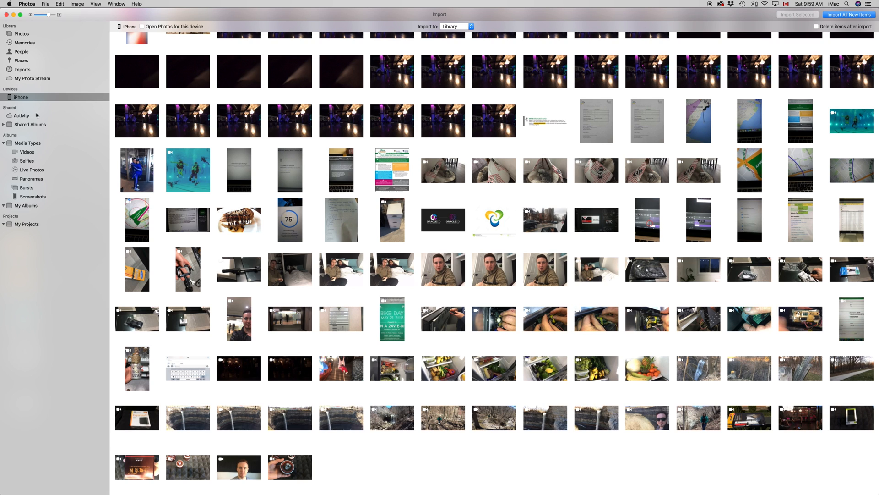
mouse_move(20, 87)
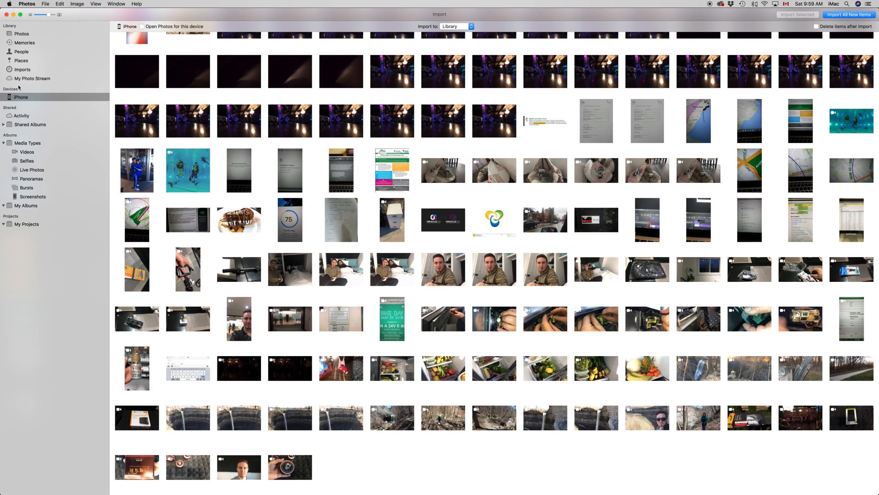
mouse_move(448, 237)
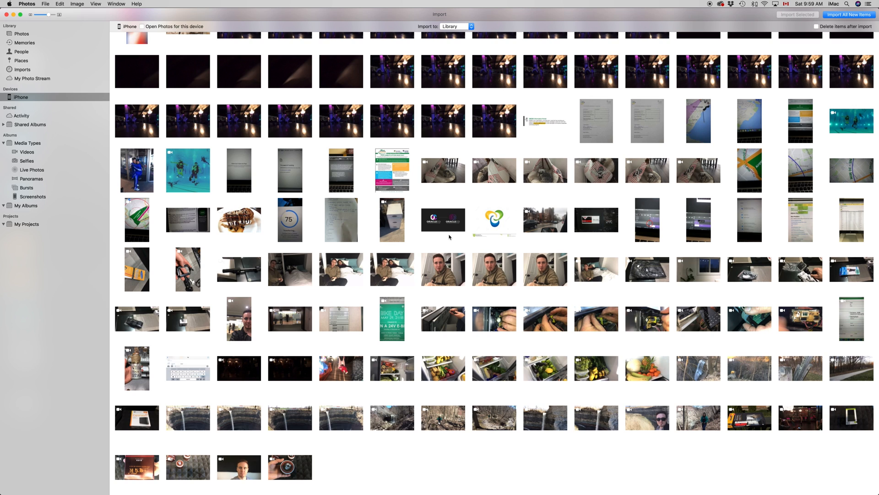
mouse_move(362, 165)
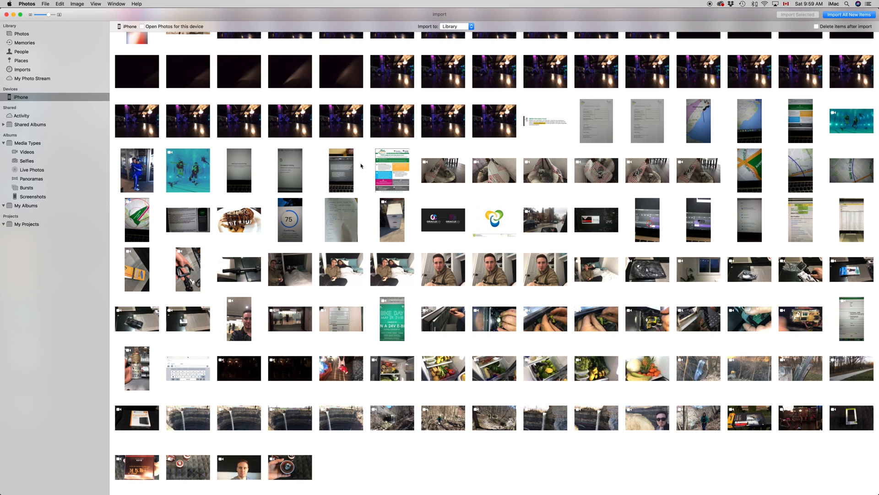
mouse_move(148, 14)
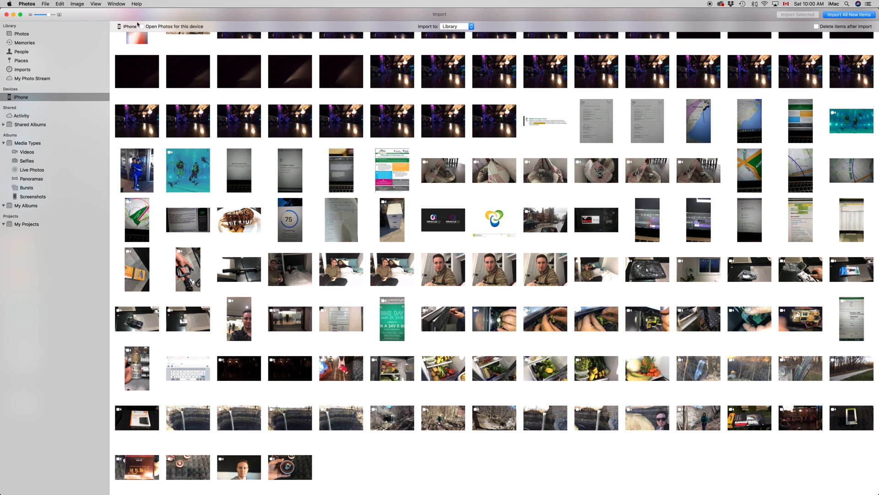
mouse_move(131, 14)
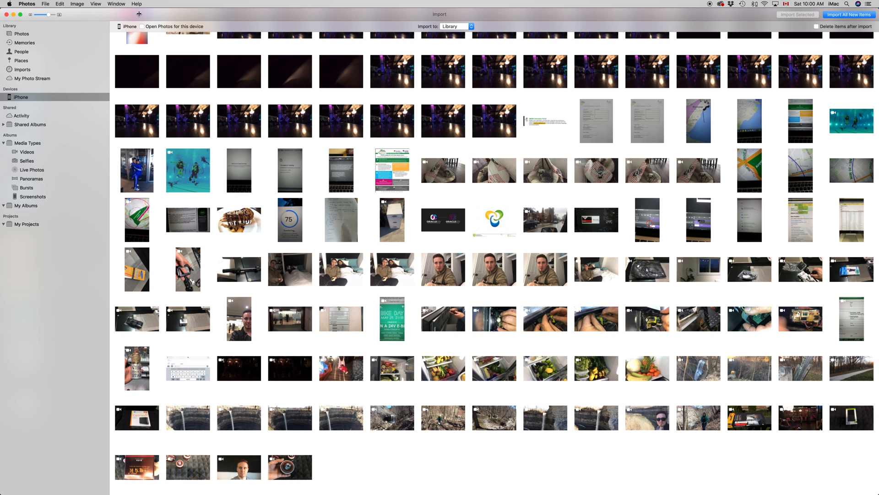
mouse_move(307, 340)
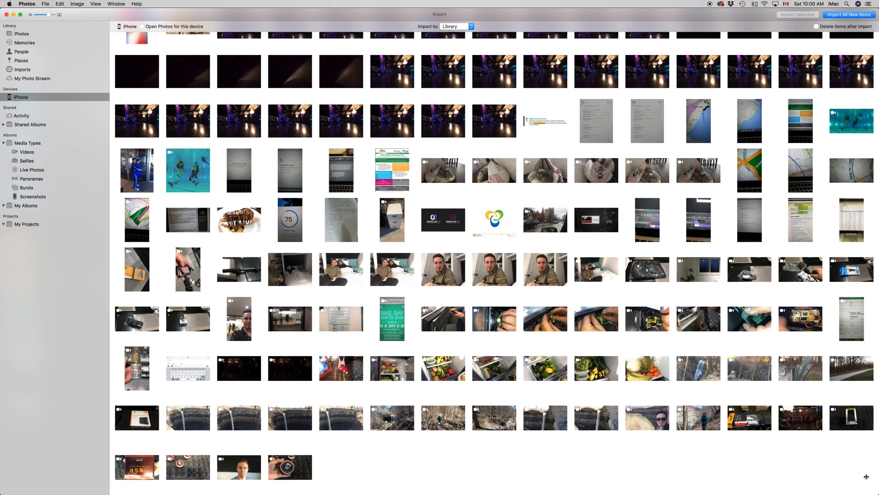
mouse_move(745, 212)
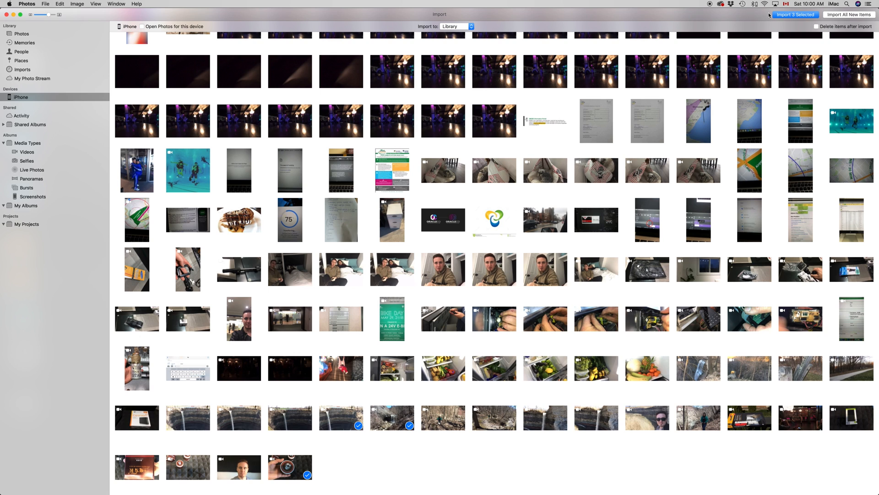
mouse_move(816, 26)
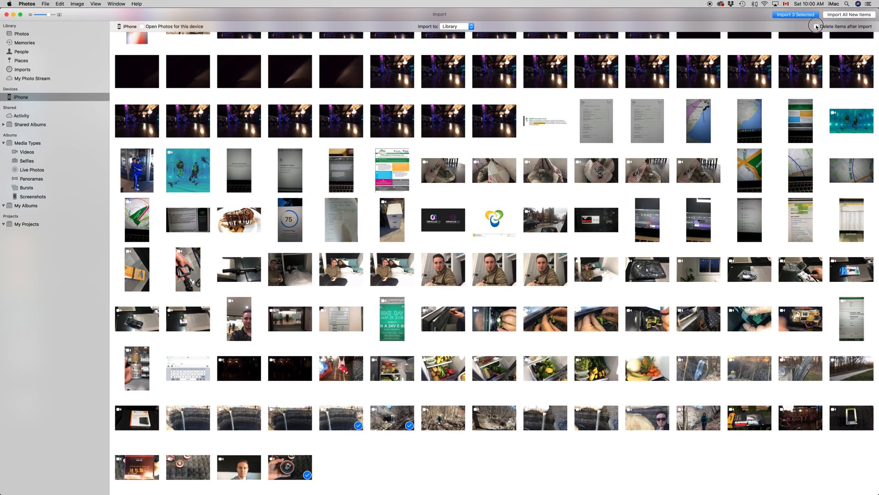
click(815, 26)
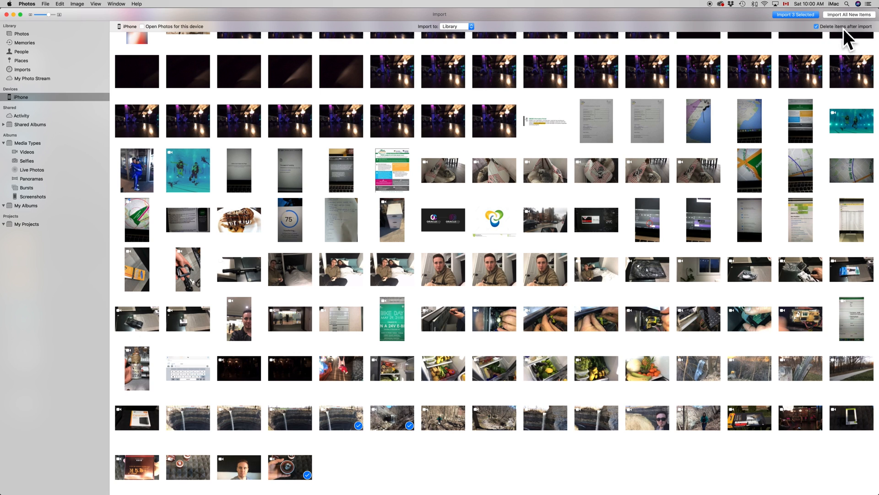
mouse_move(844, 31)
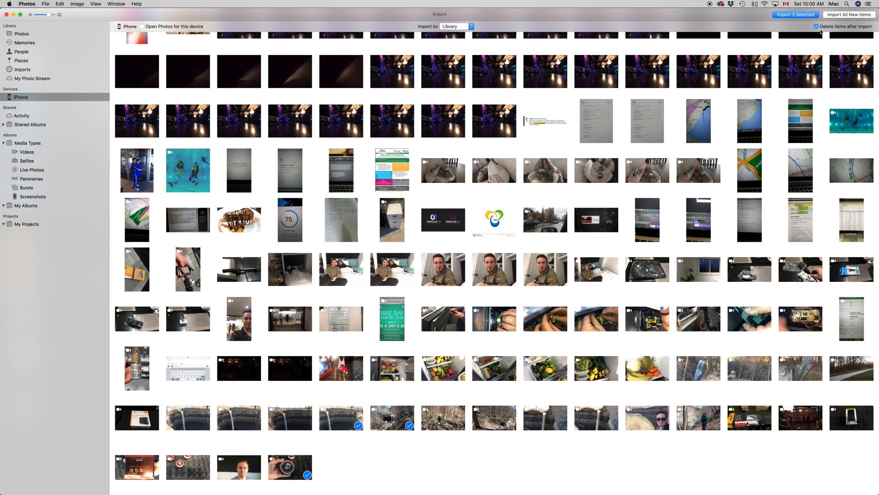
click(815, 26)
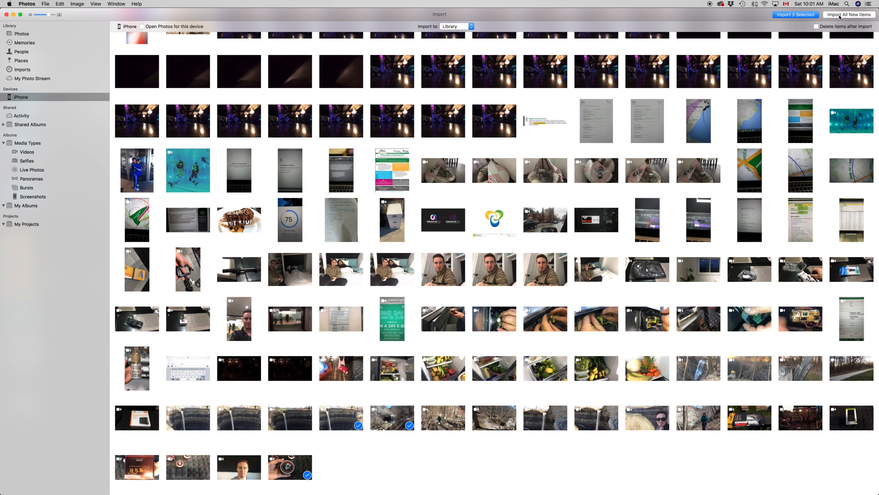
Switch 'Delete items after import' back on for the iPhone import
click(815, 25)
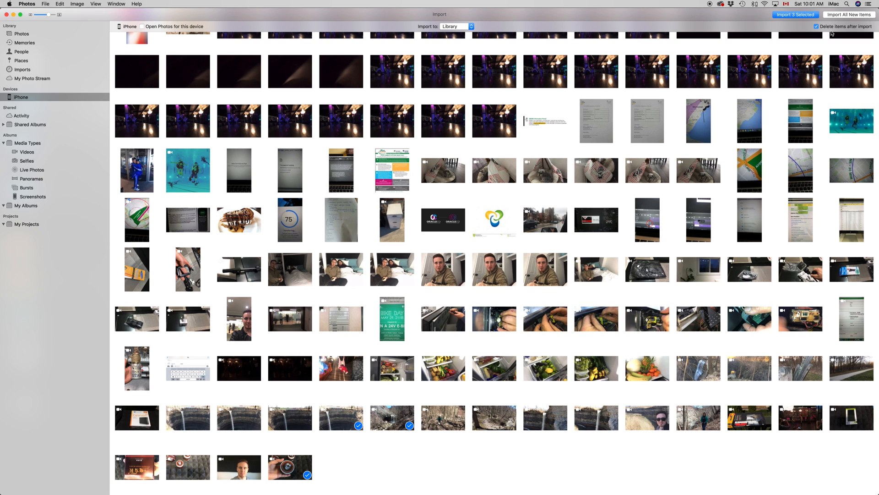
mouse_move(849, 15)
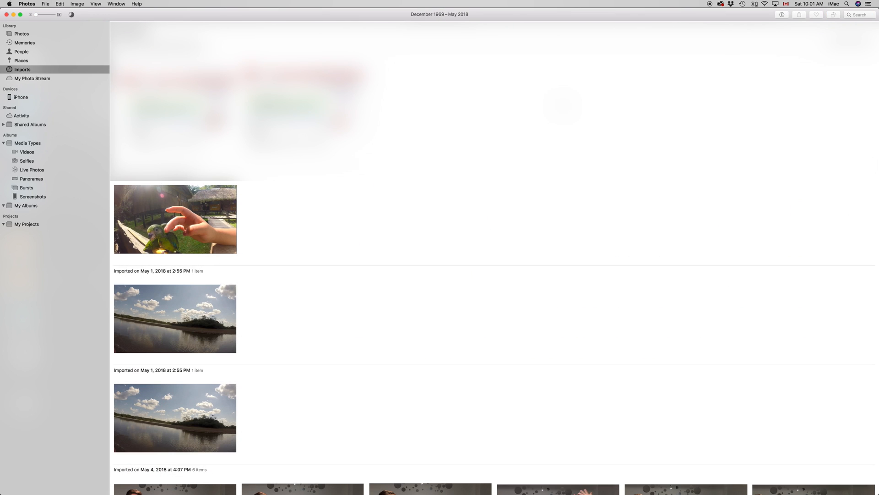
Open the toolbar progress indicator showing 63 of 229 items imported
scroll(down, 3)
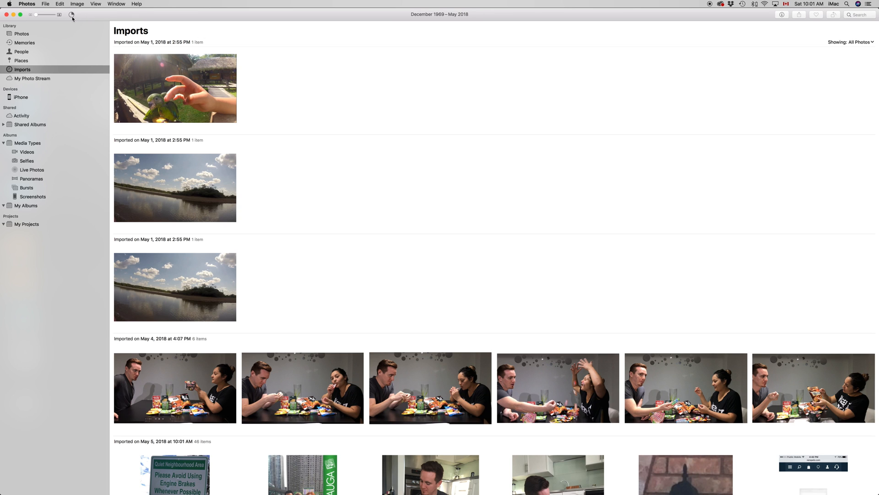
click(72, 14)
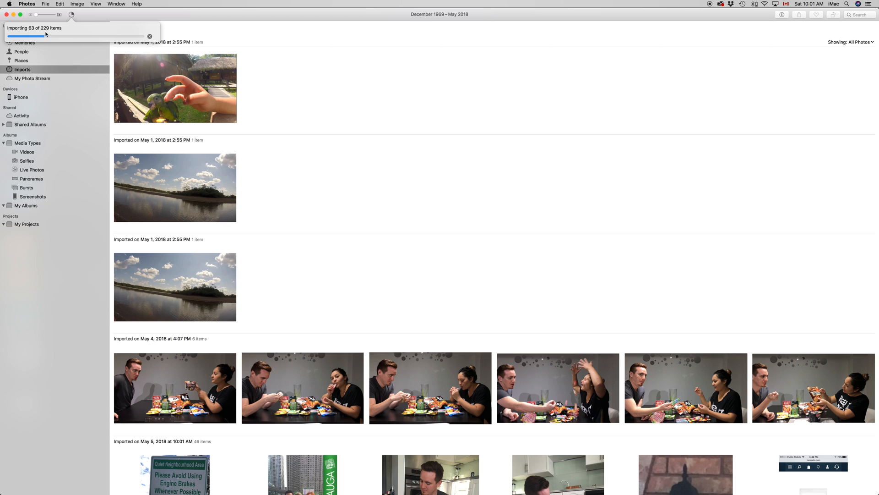